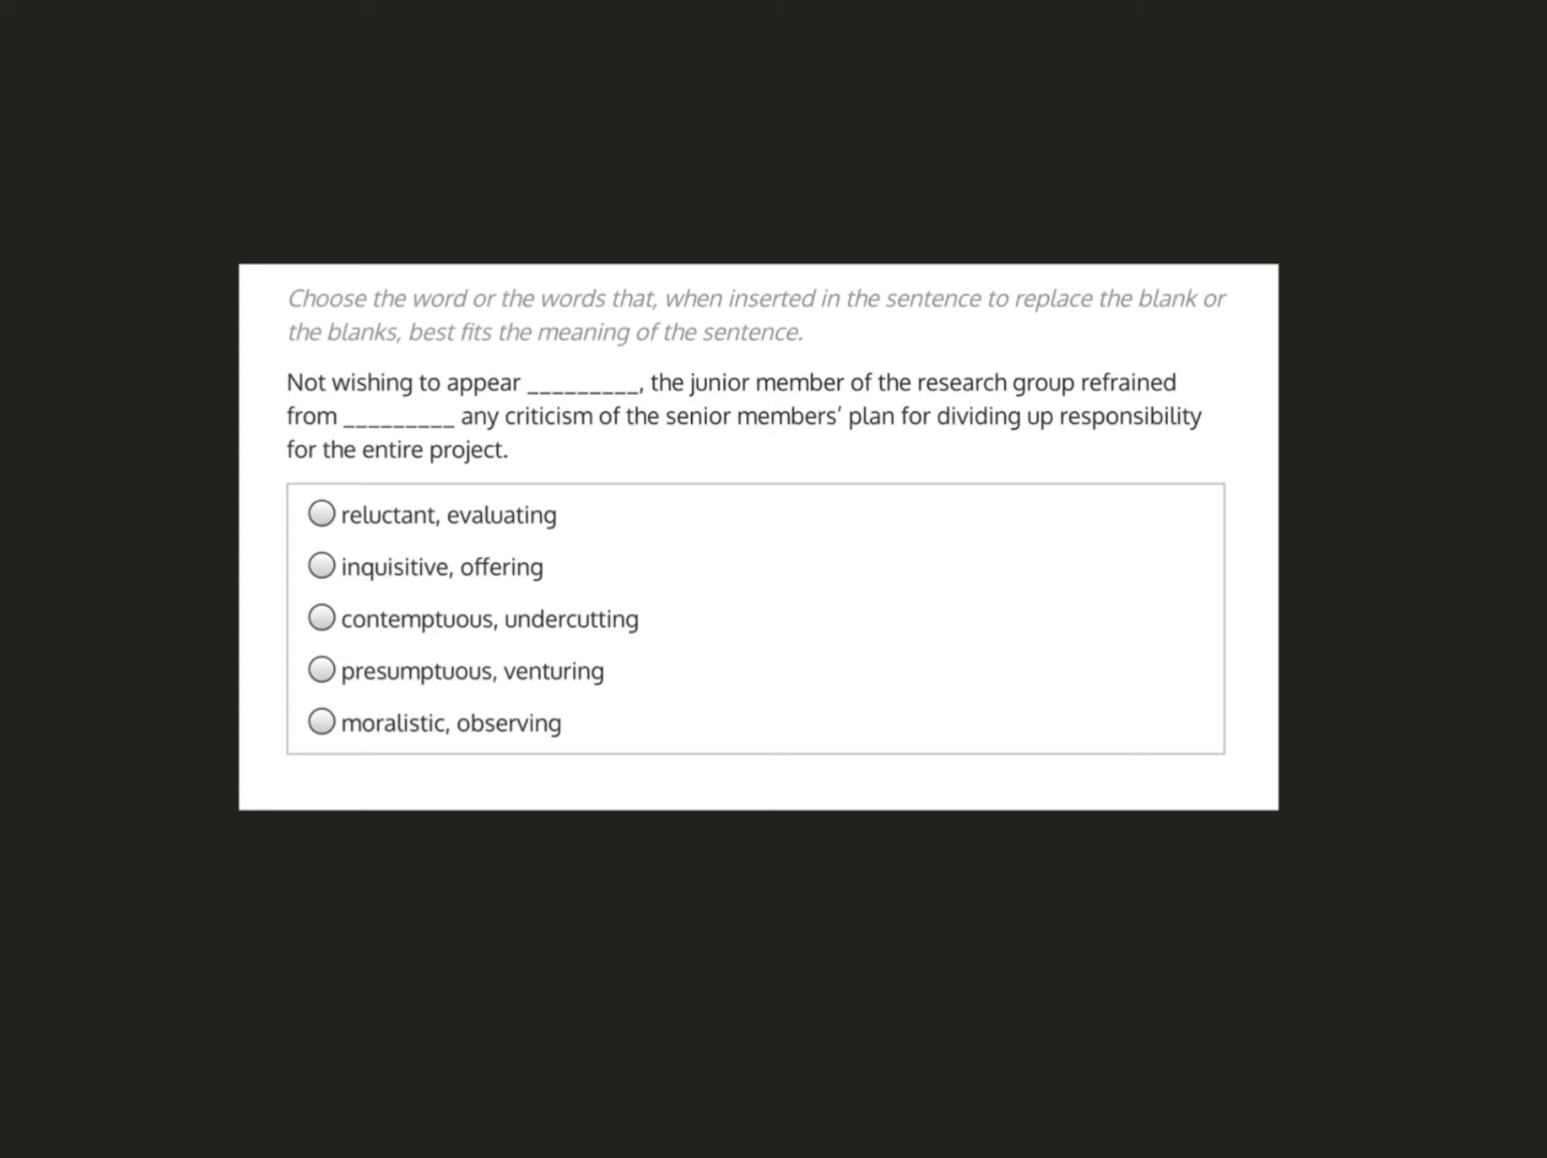
Underline the key clue word 'criticism' in the question sentence with the blue pen.
drag(503, 434, 587, 433)
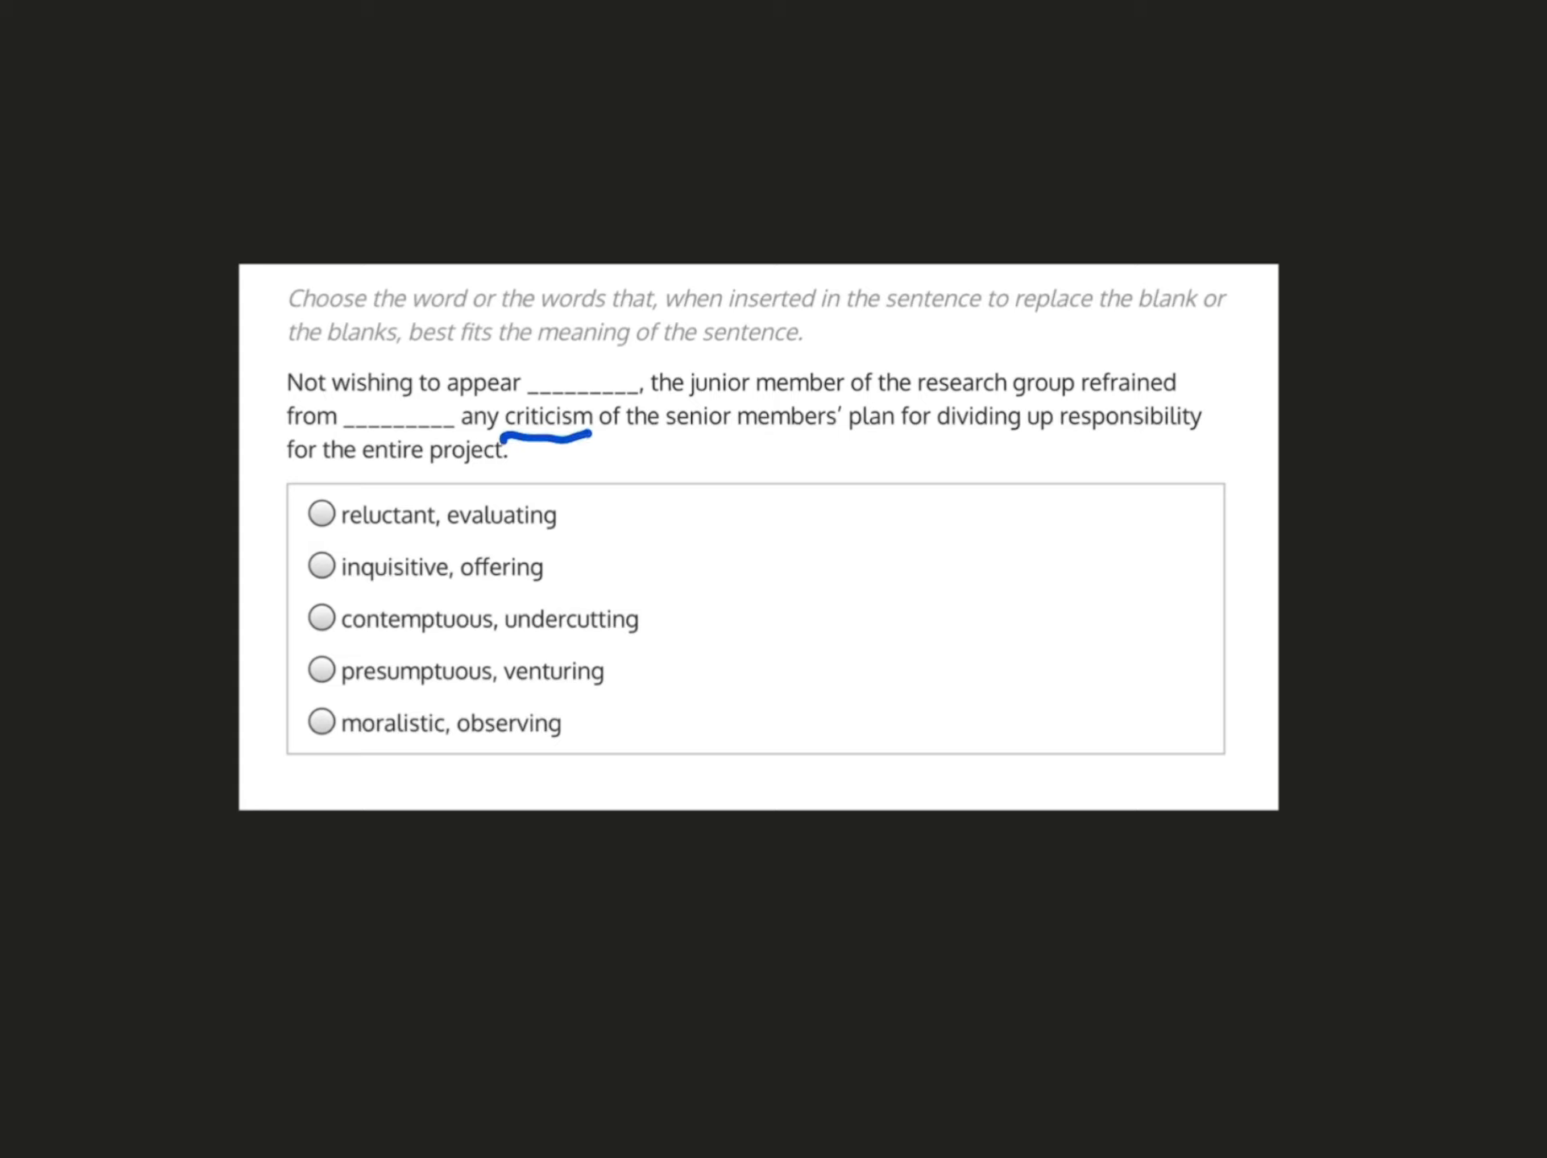
Handwrite the predicted fill 'giving' over the second blank in purple pen.
drag(343, 432, 425, 432)
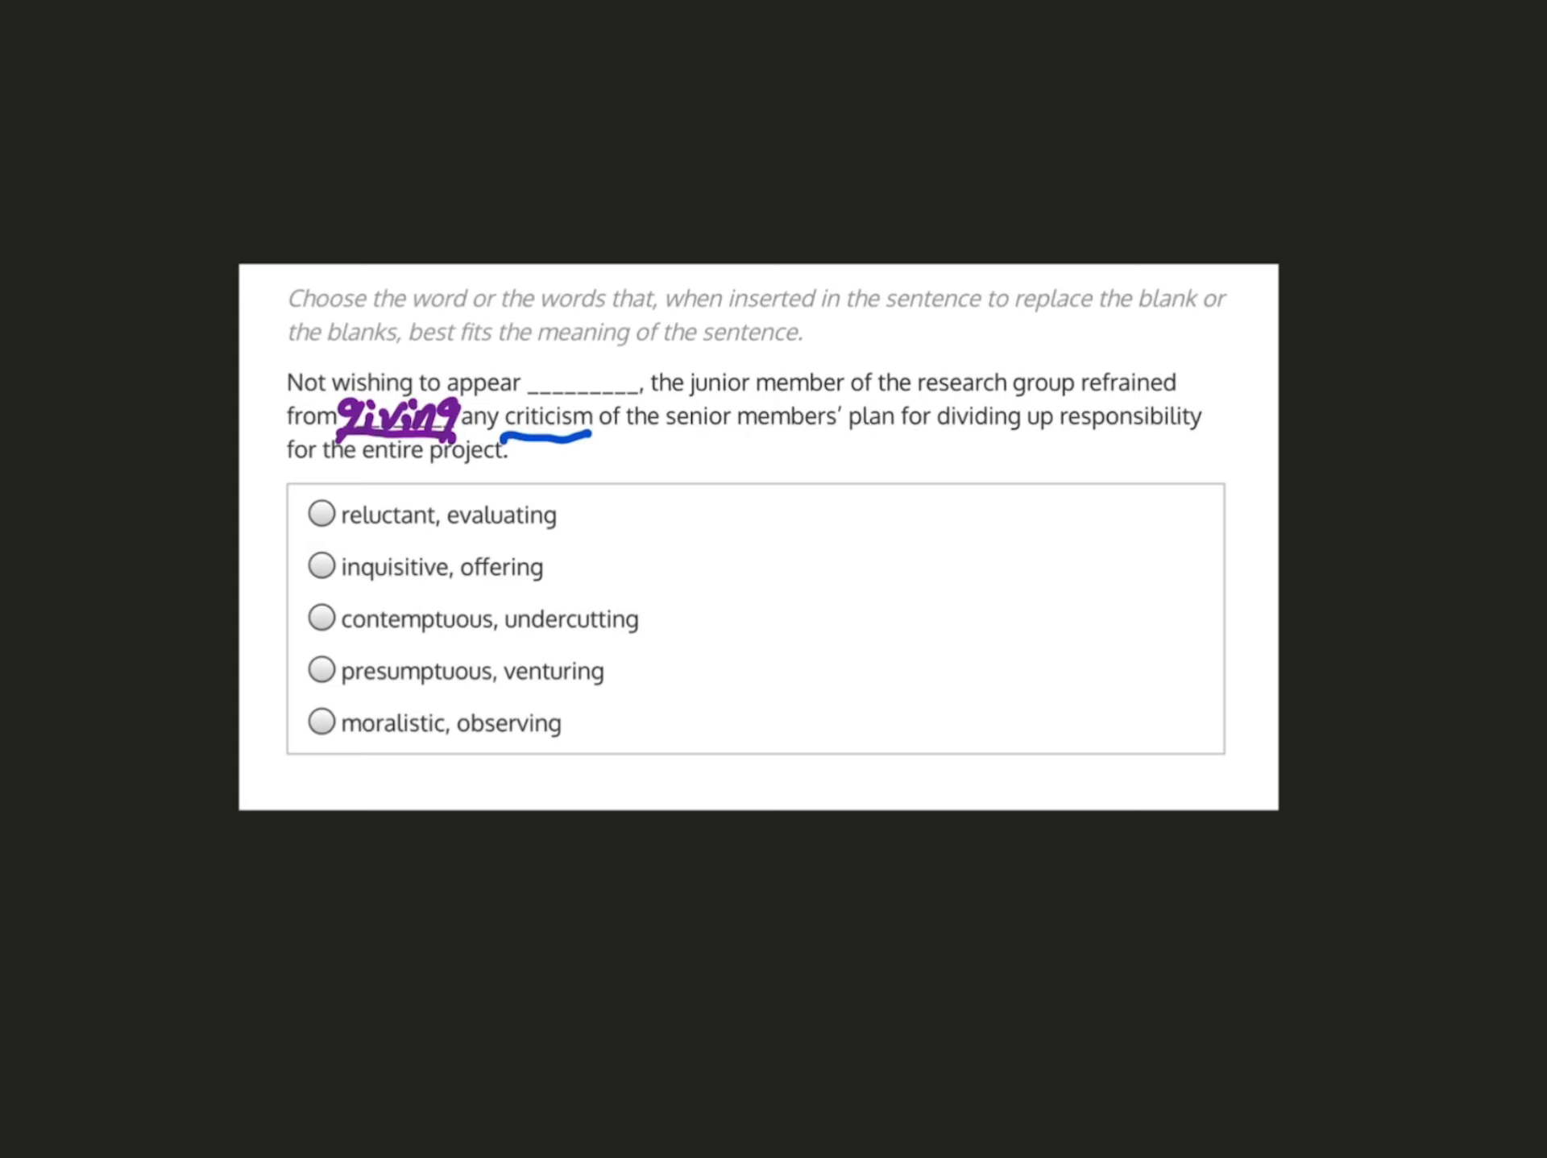
Underline 'undercutting' in the third answer choice with the purple pen.
drag(503, 641, 636, 640)
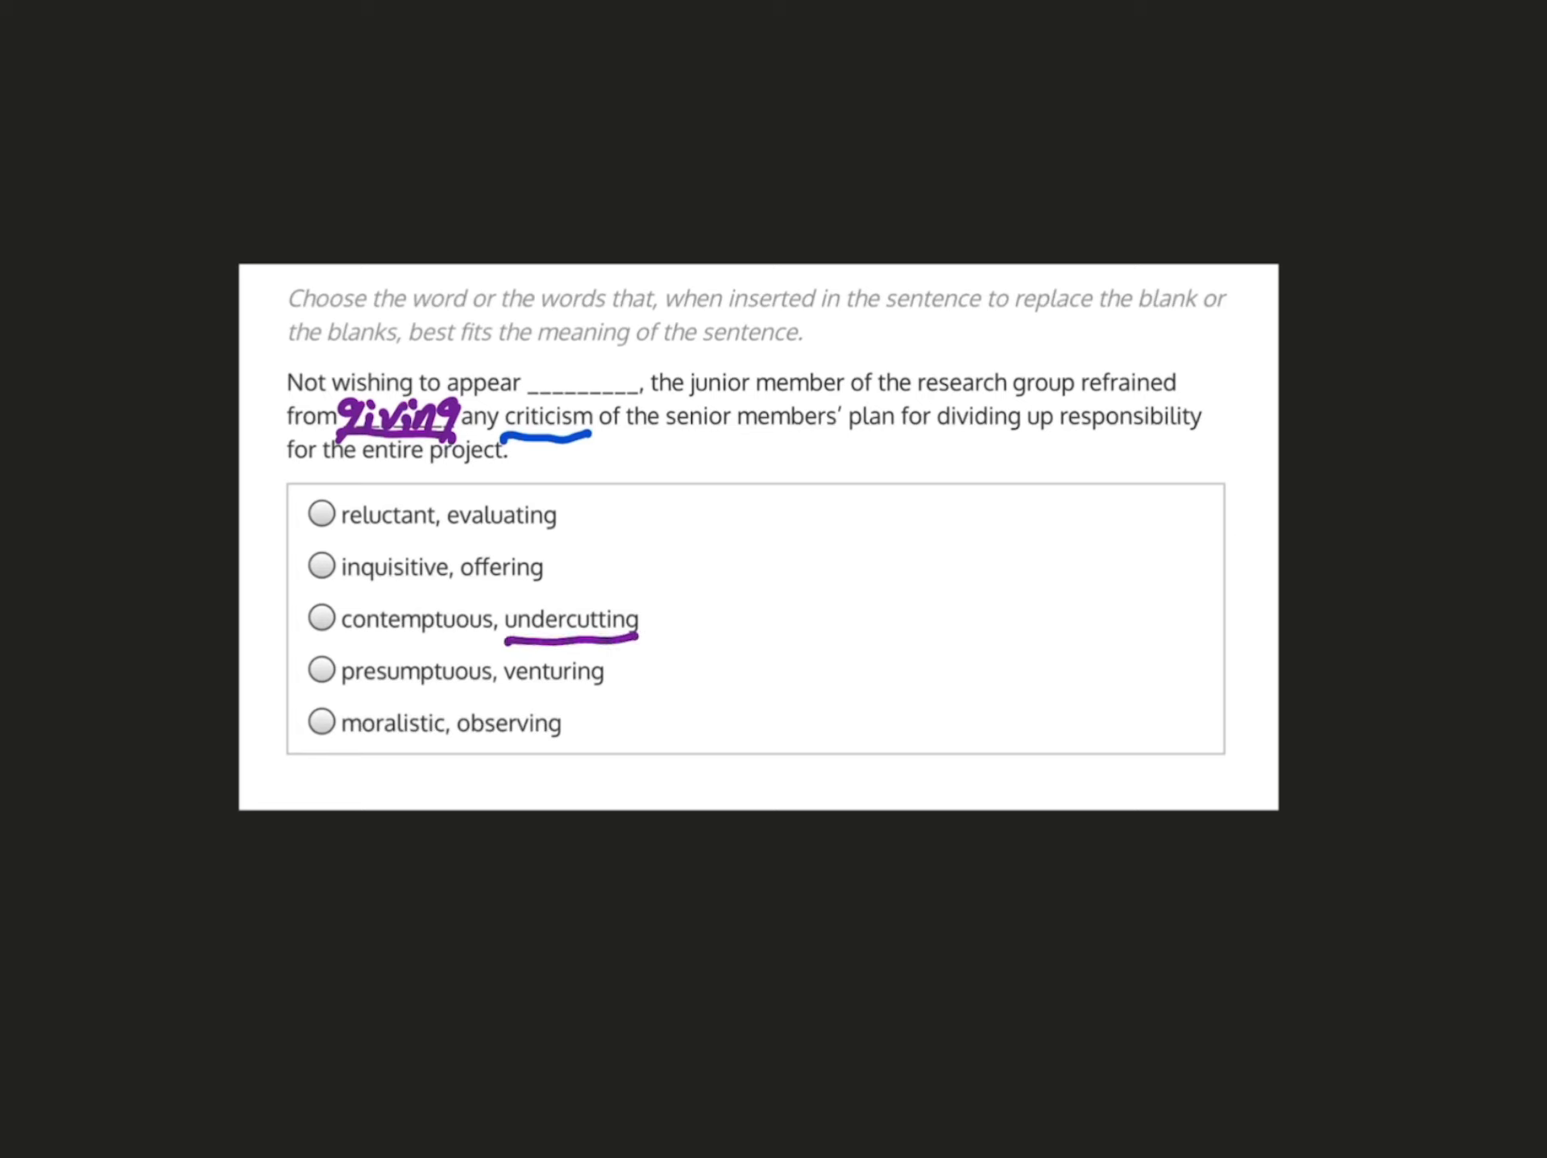
Mark a red X beside the 'contemptuous, undercutting' choice to eliminate it.
drag(656, 608, 706, 651)
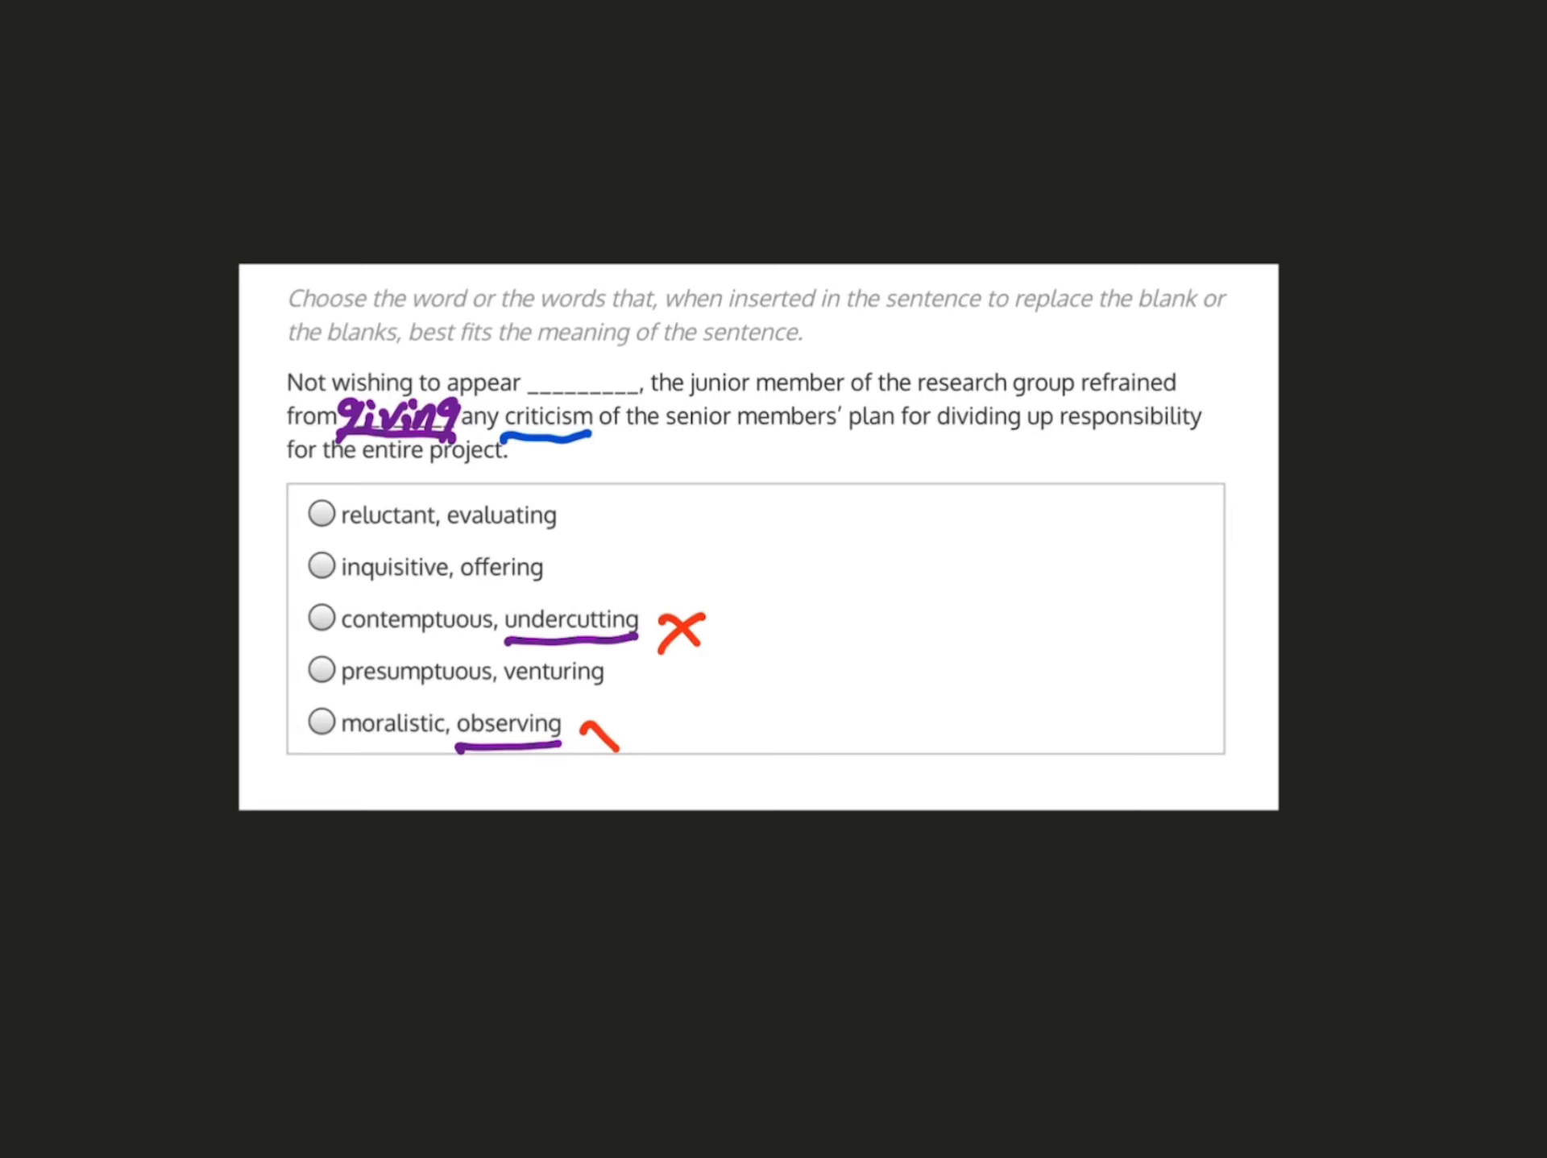
Cross out 'moralistic, observing' and select 'presumptuous, venturing' as the answer.
drag(582, 750, 612, 720)
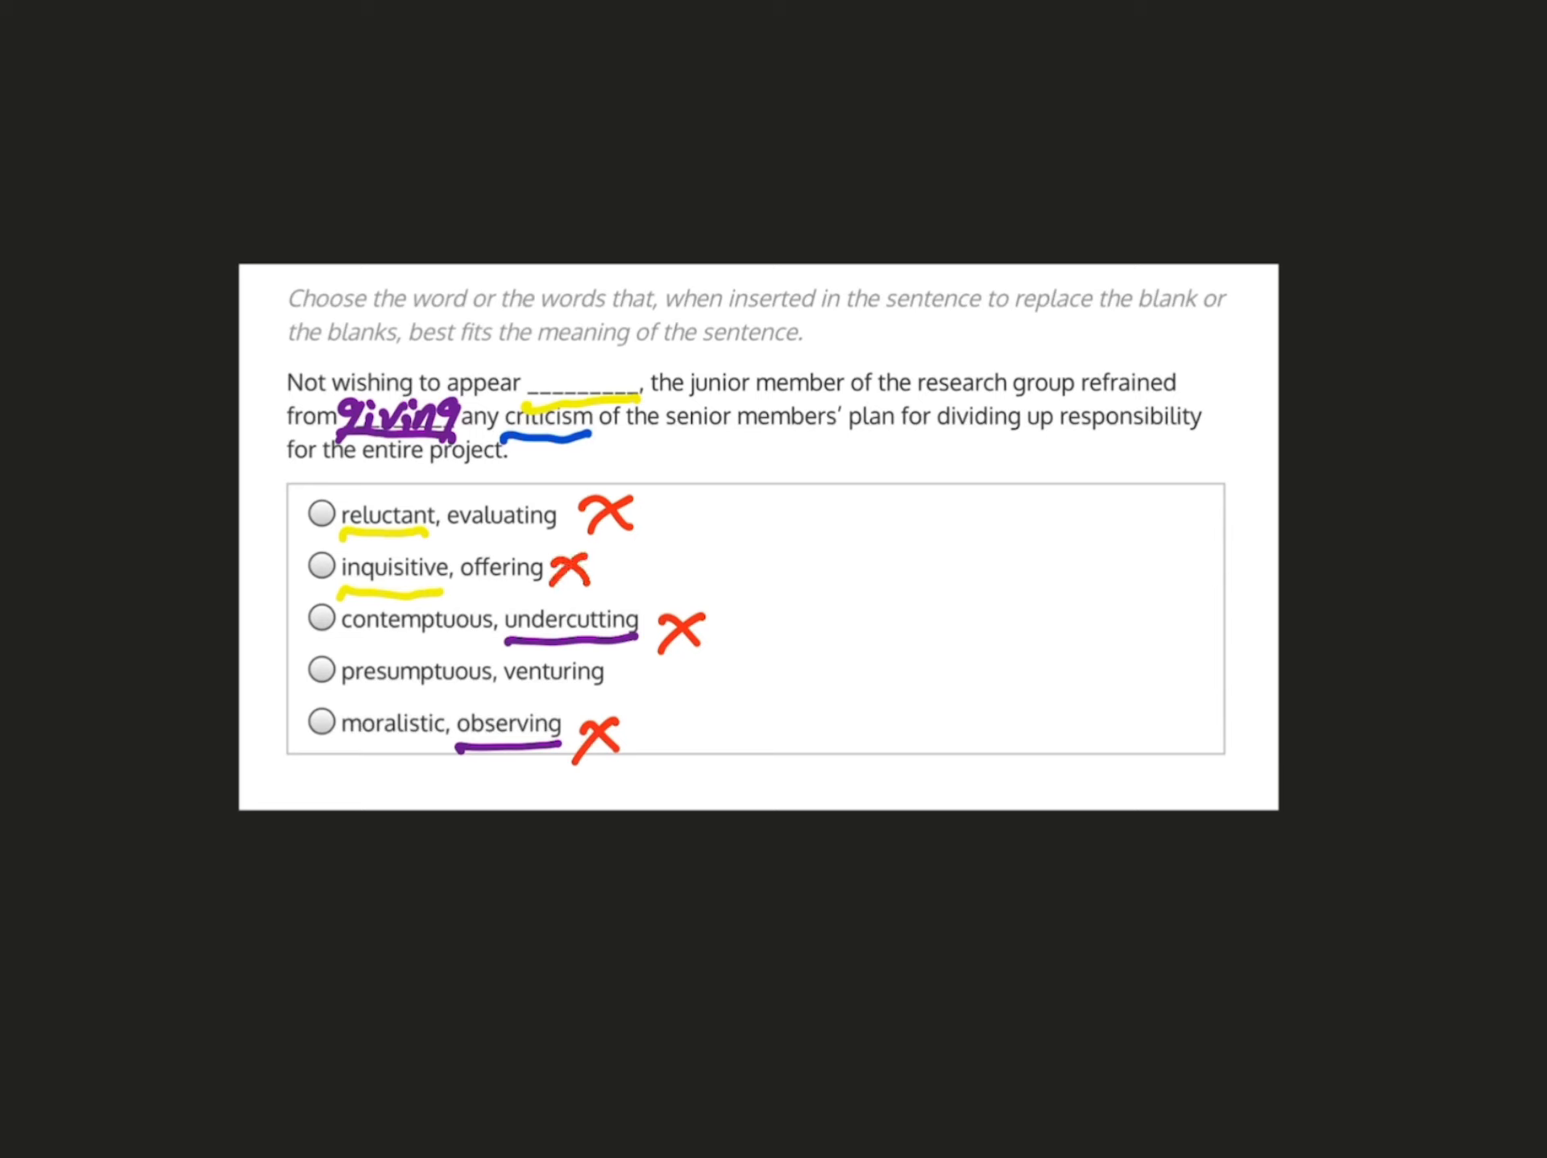
click(321, 672)
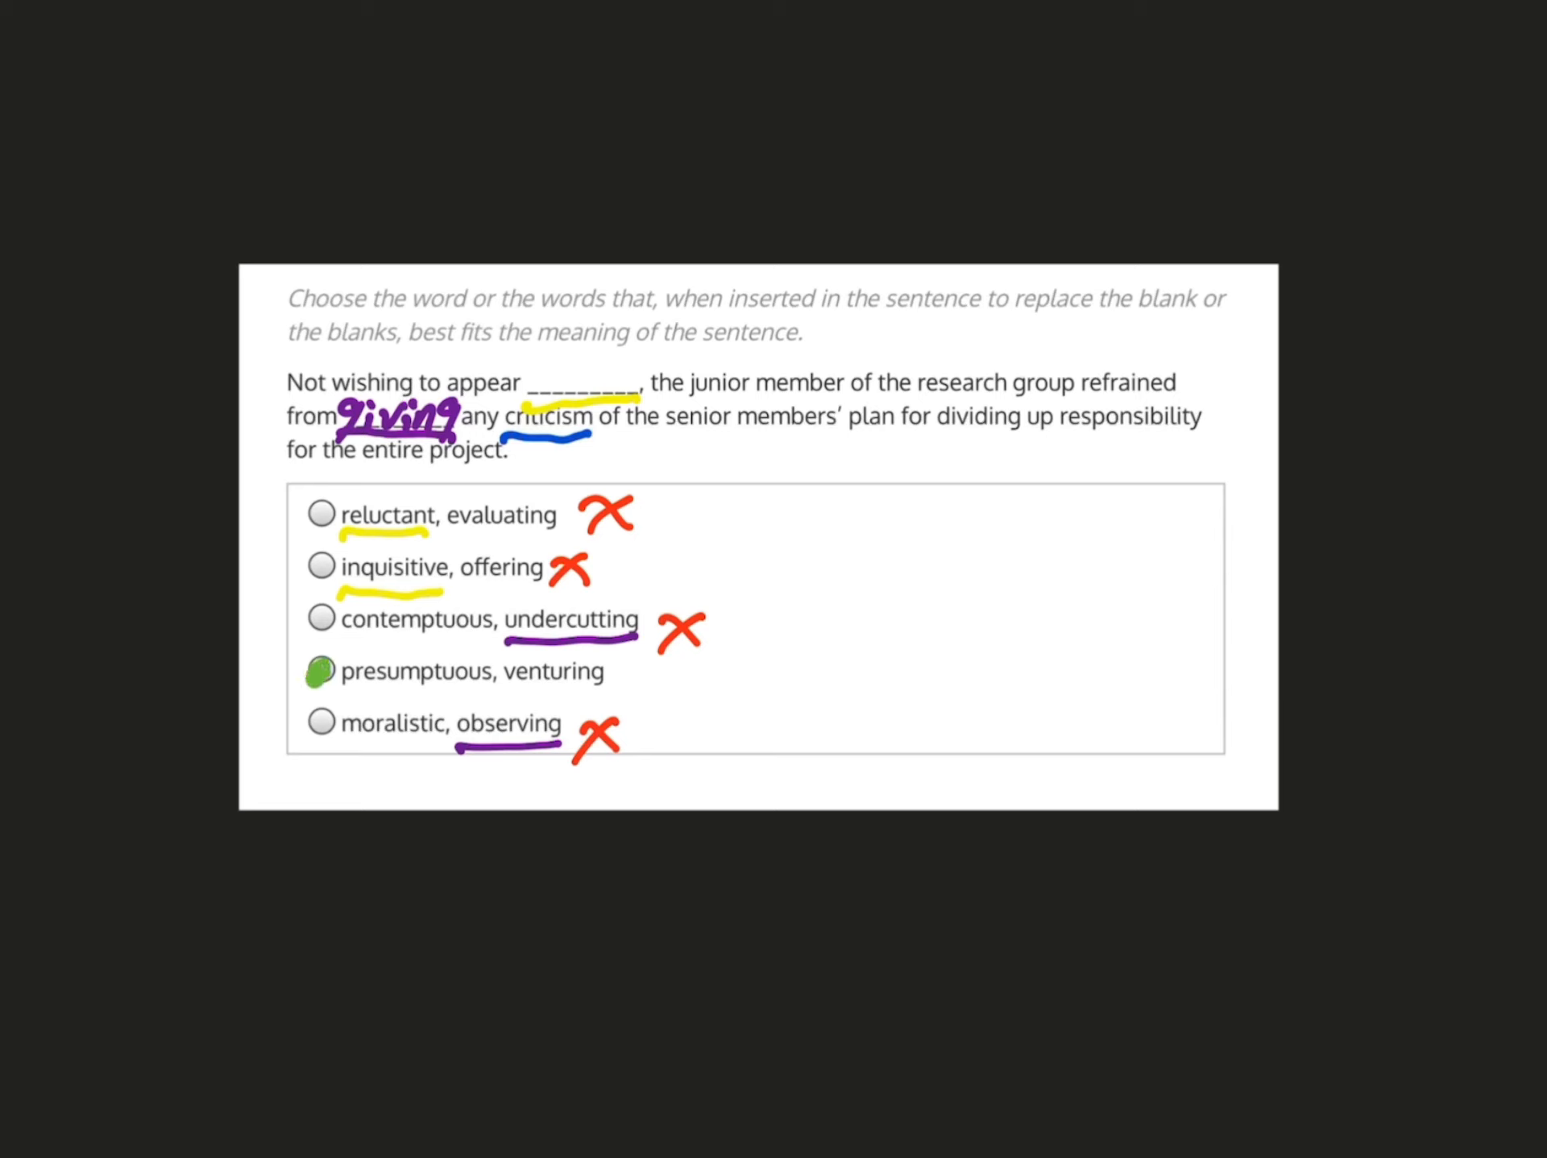